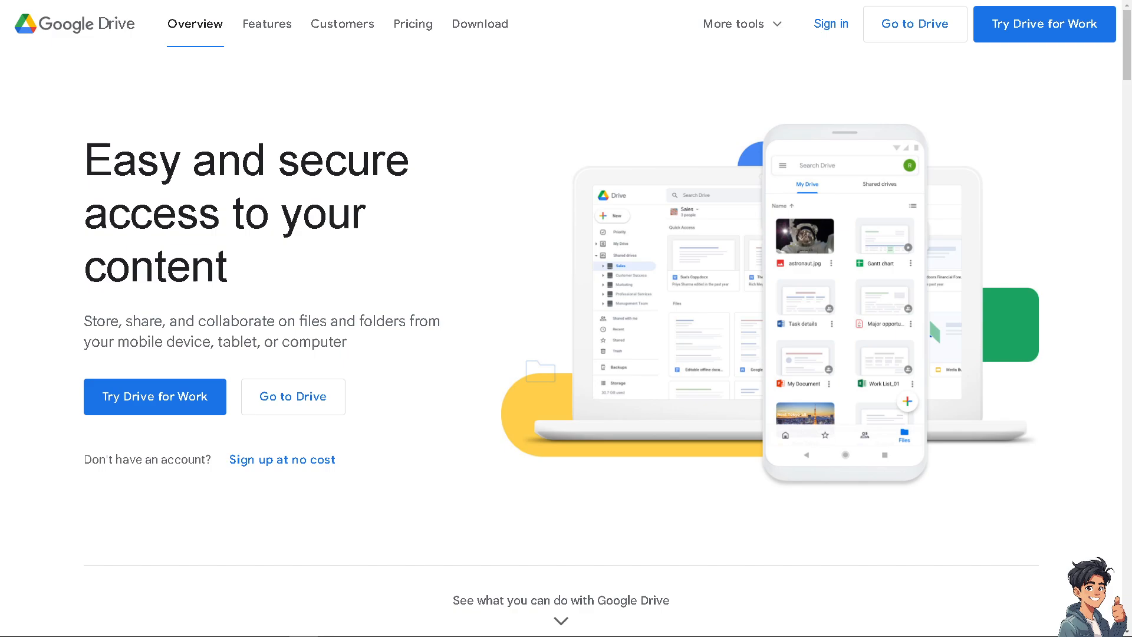
mouse_move(830, 23)
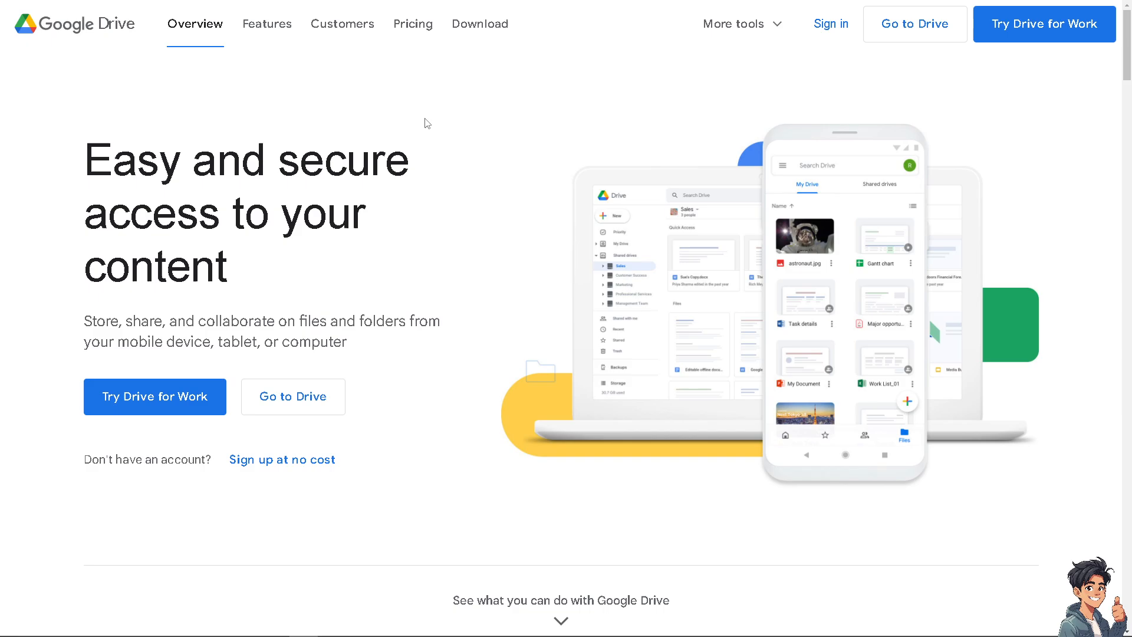
Sign up for a new Google Account for personal use.
left_click(283, 459)
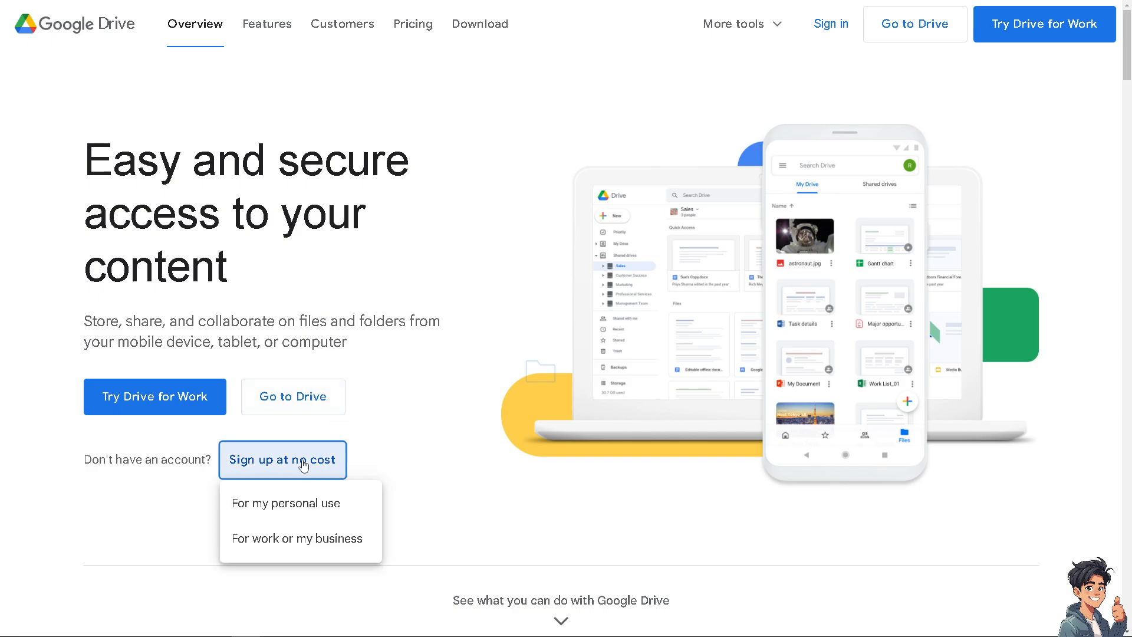
left_click(285, 503)
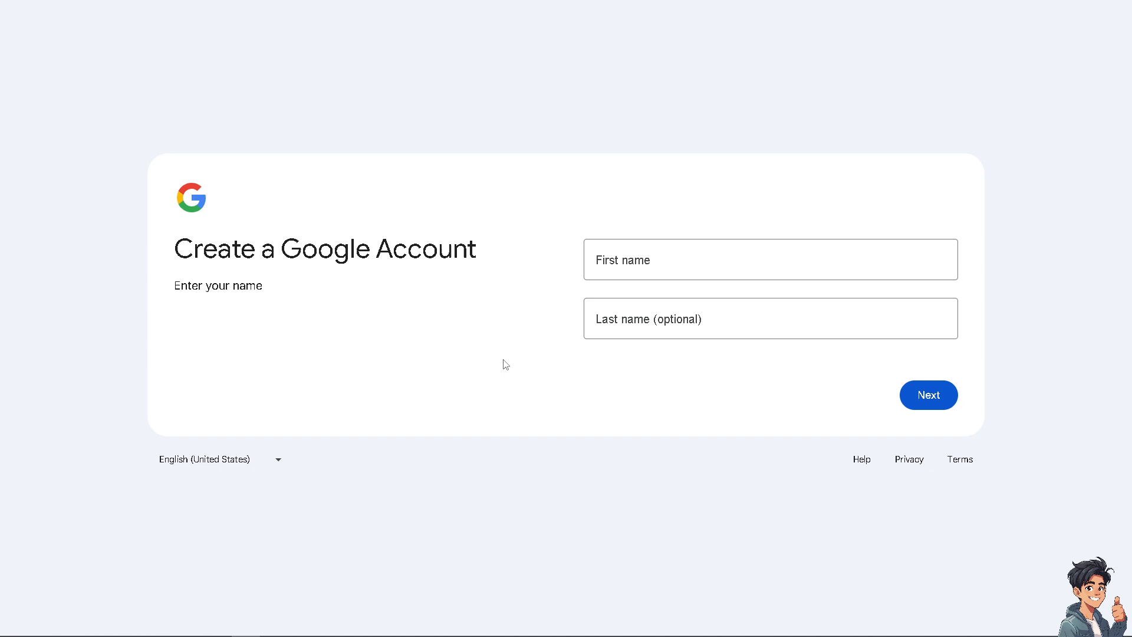
left_click(769, 260)
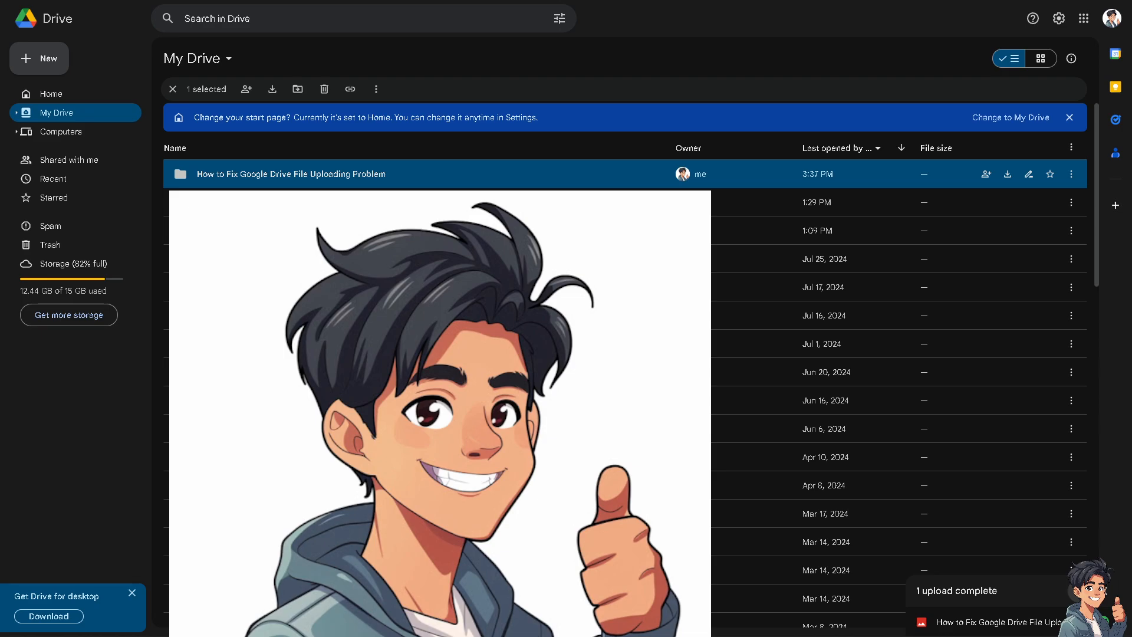
mouse_move(977, 626)
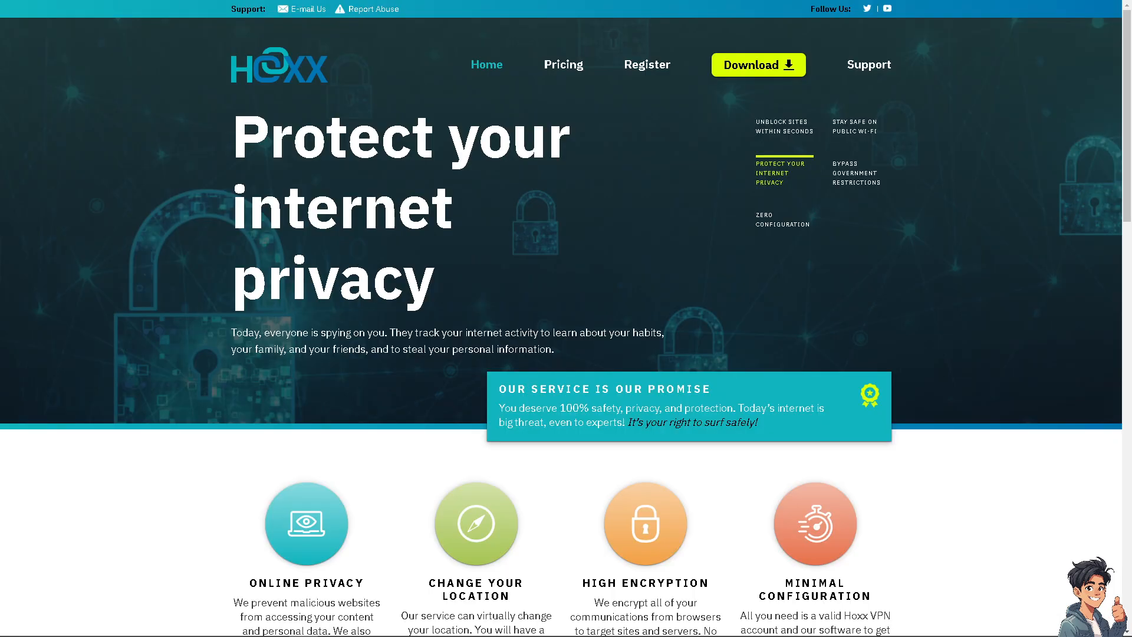
View the Zero configuration and Stay safe on public Wi-Fi feature slides.
left_click(781, 220)
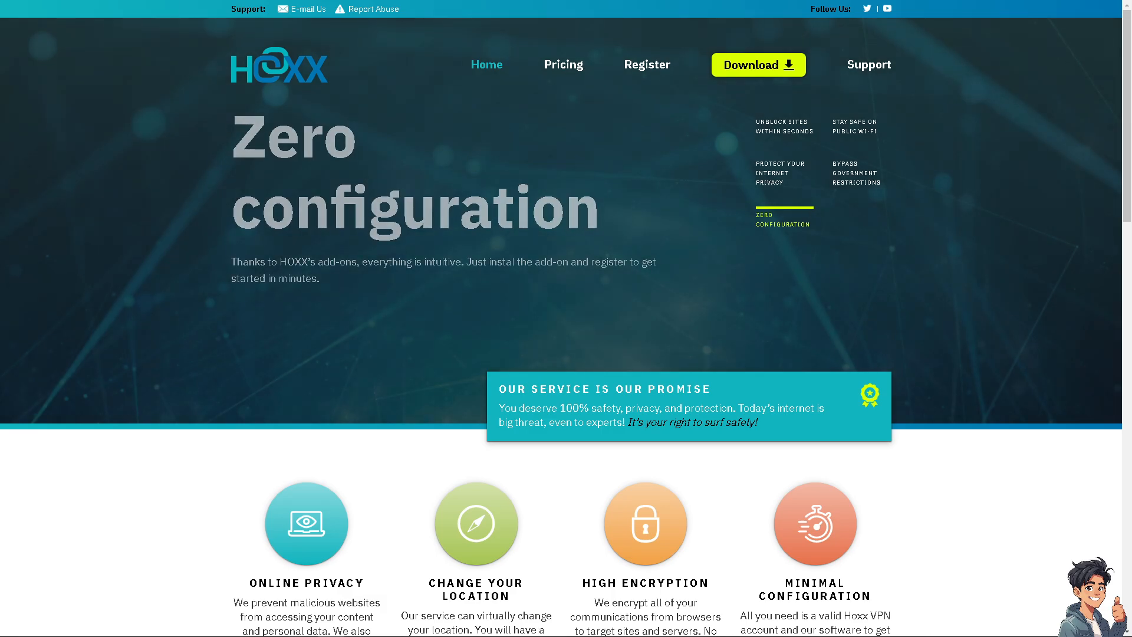
left_click(854, 125)
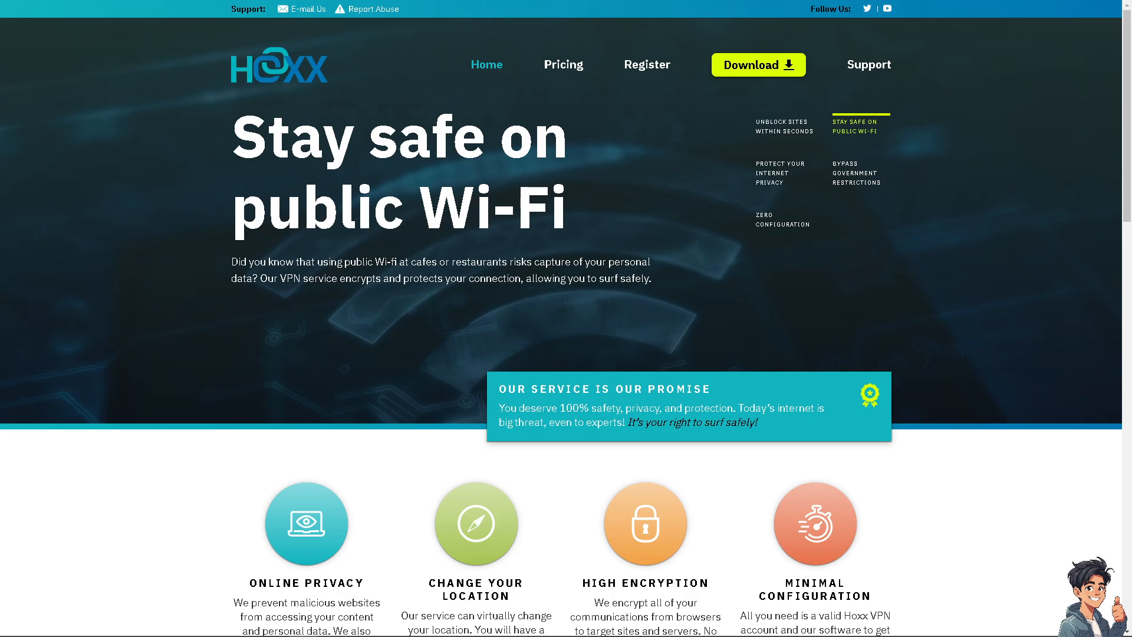
left_click(854, 172)
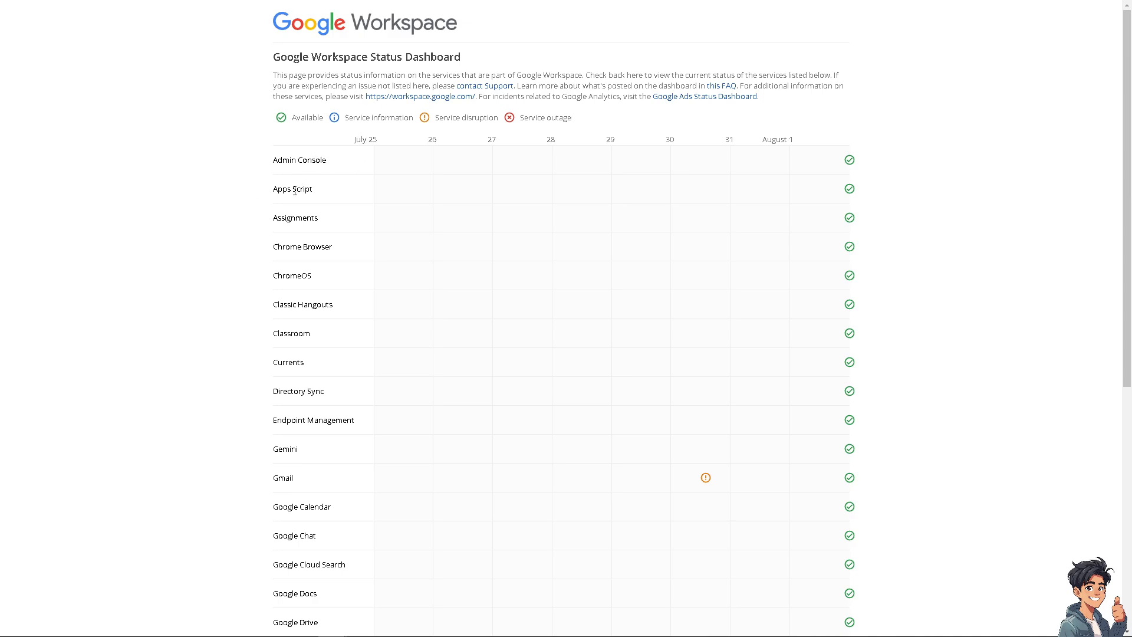
mouse_move(295, 217)
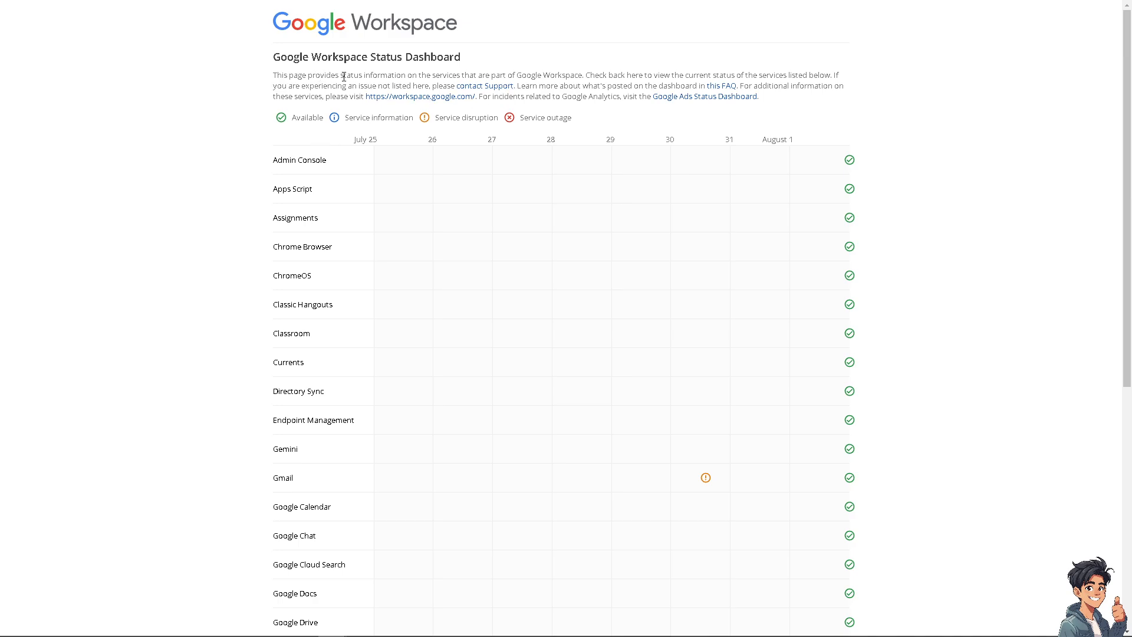
mouse_move(534, 73)
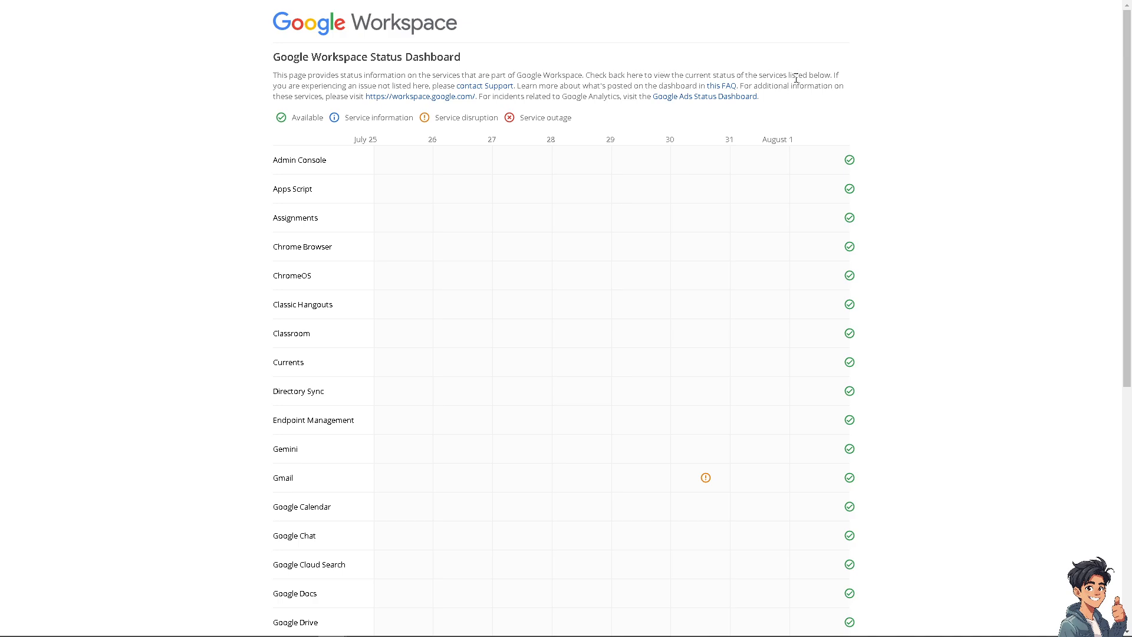
scroll("down", 3)
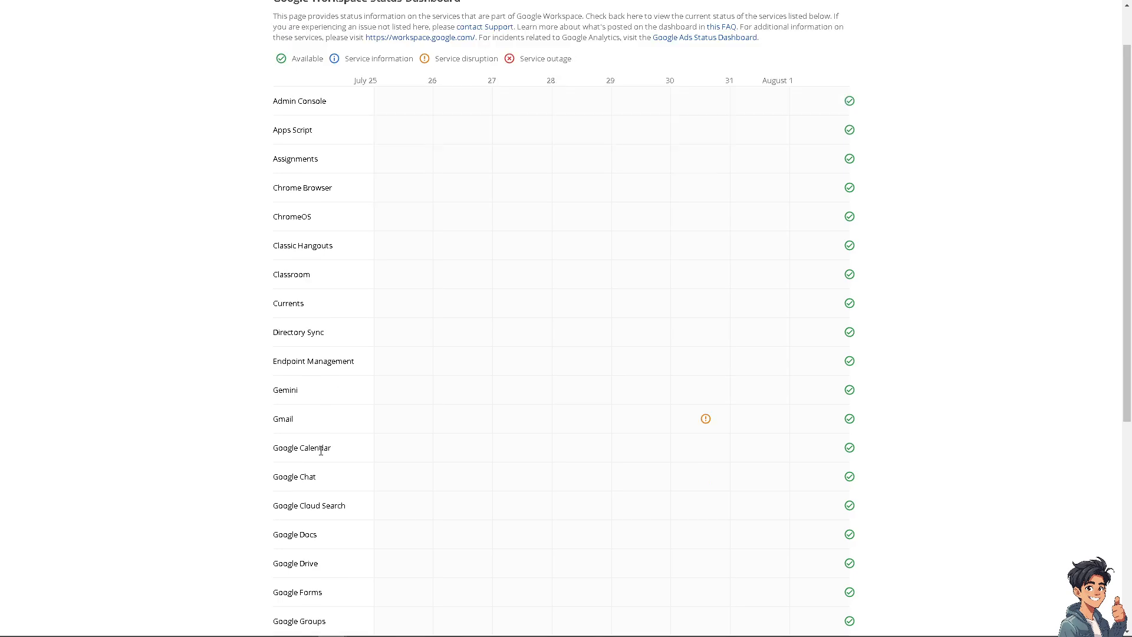
scroll("down", 3)
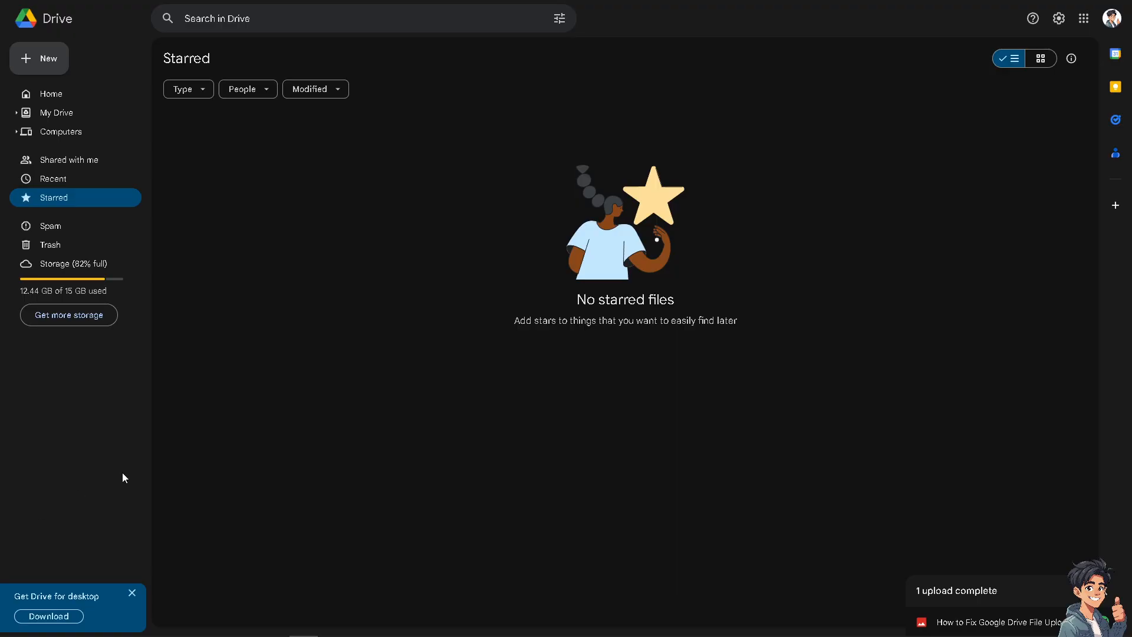
mouse_move(88, 354)
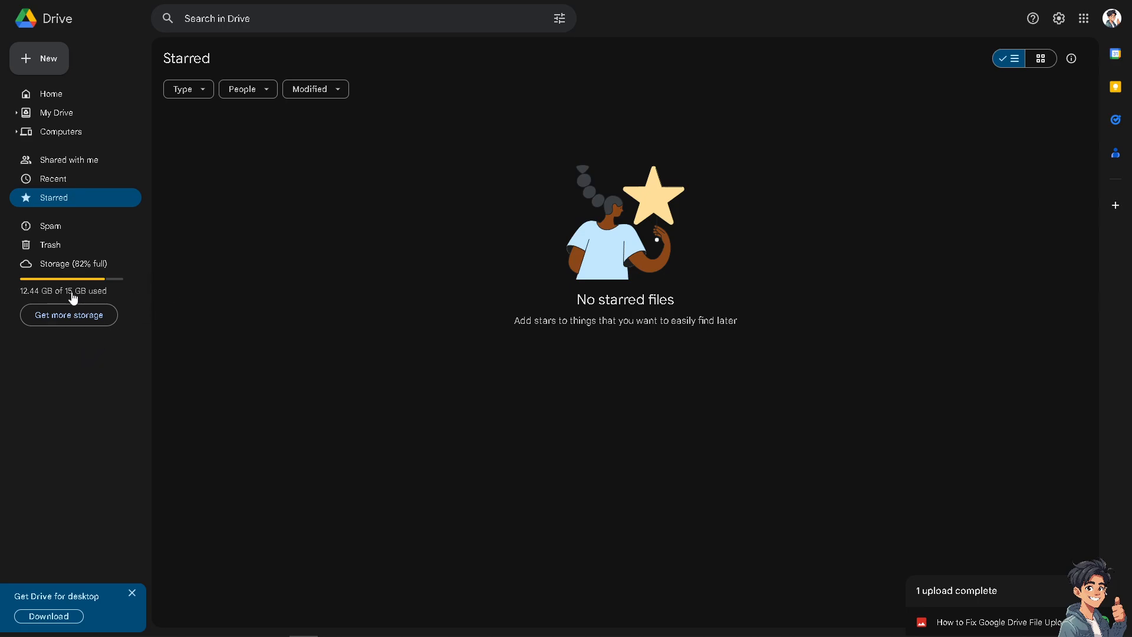
mouse_move(71, 296)
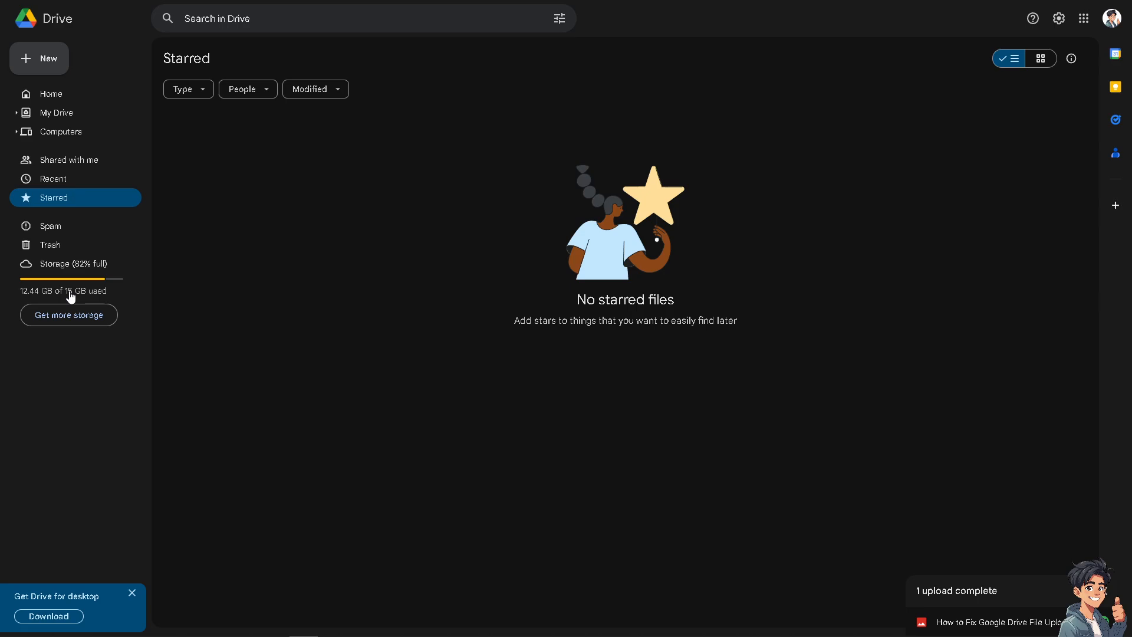
mouse_move(74, 301)
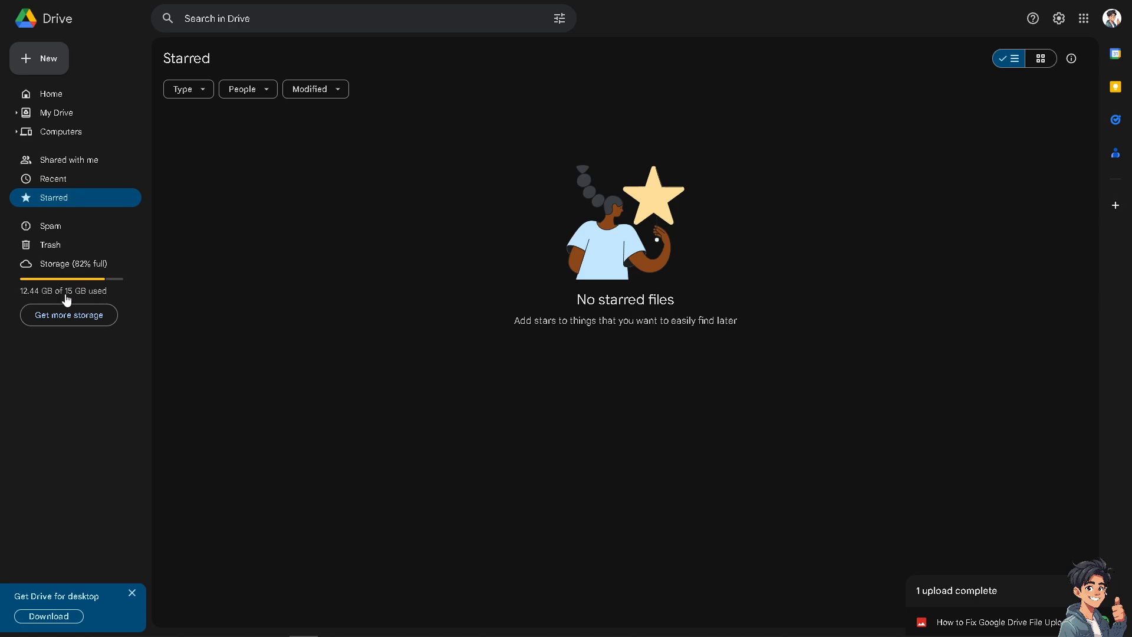
mouse_move(81, 300)
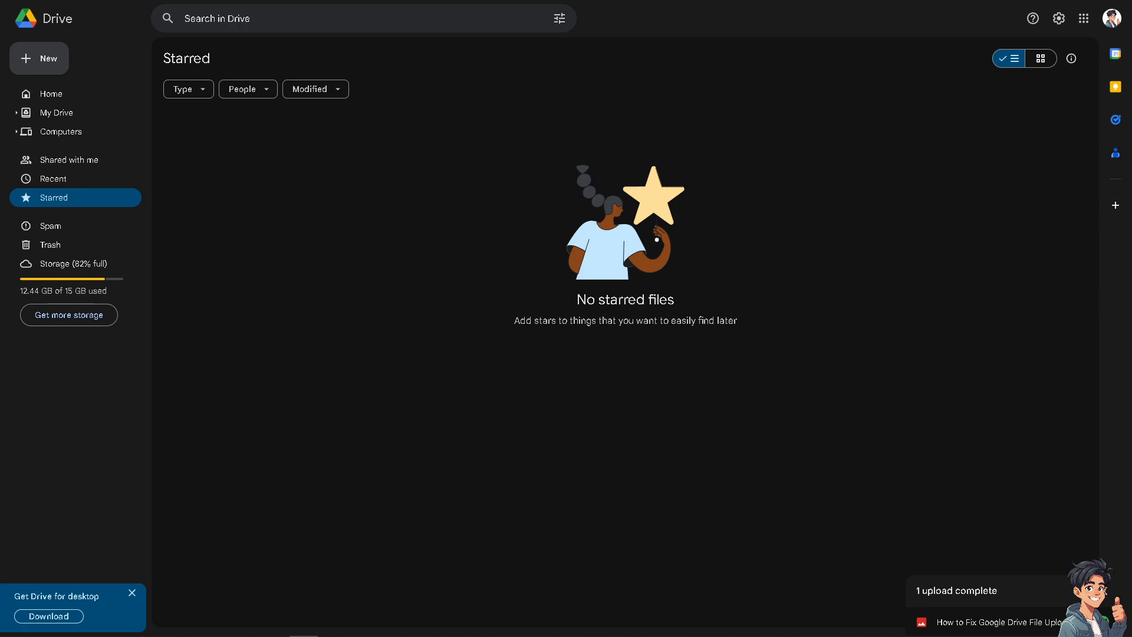
mouse_move(108, 333)
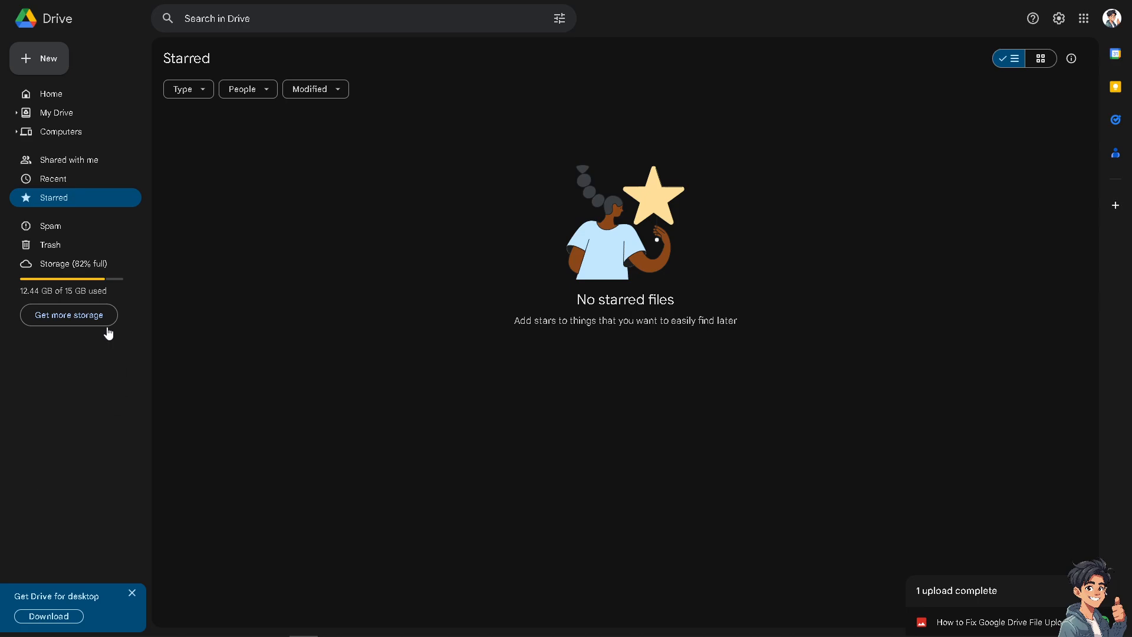
mouse_move(66, 294)
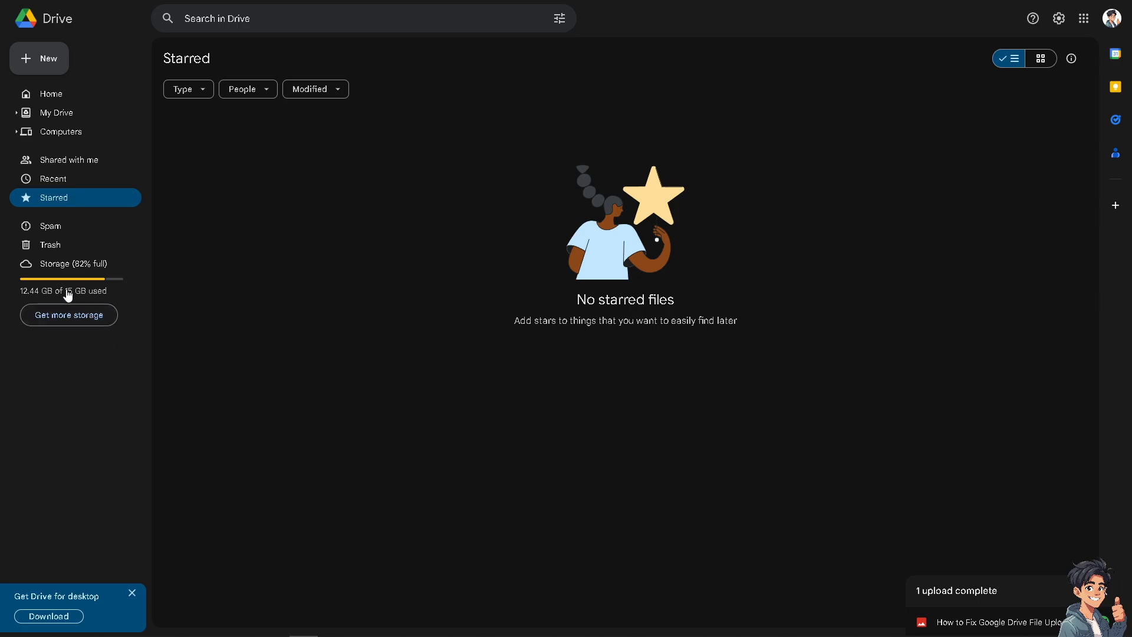
mouse_move(253, 188)
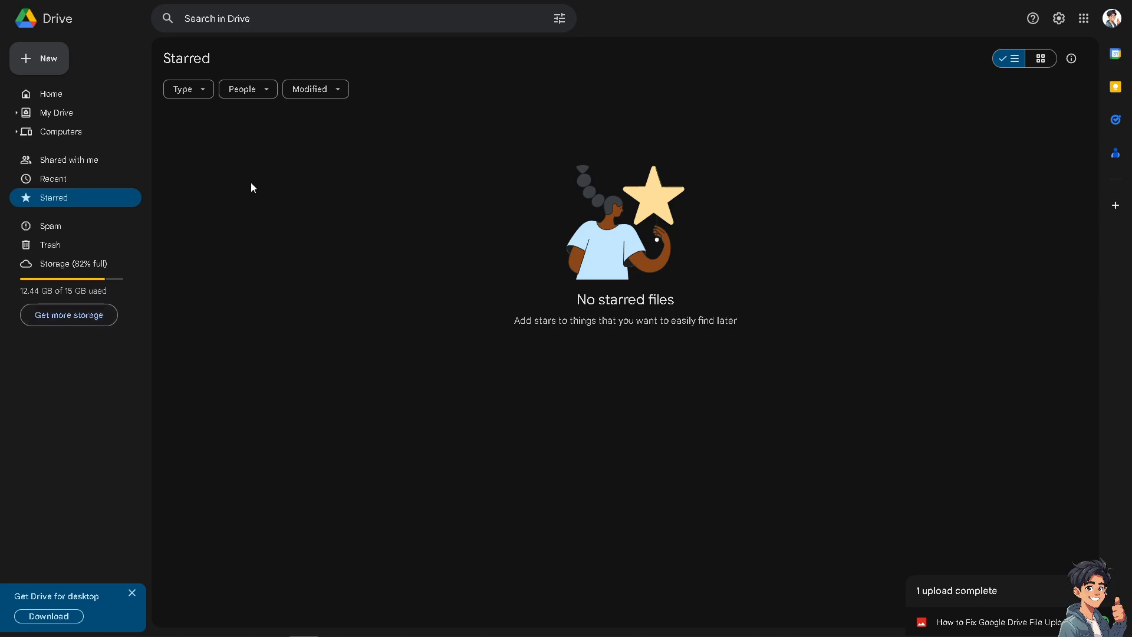
mouse_move(271, 215)
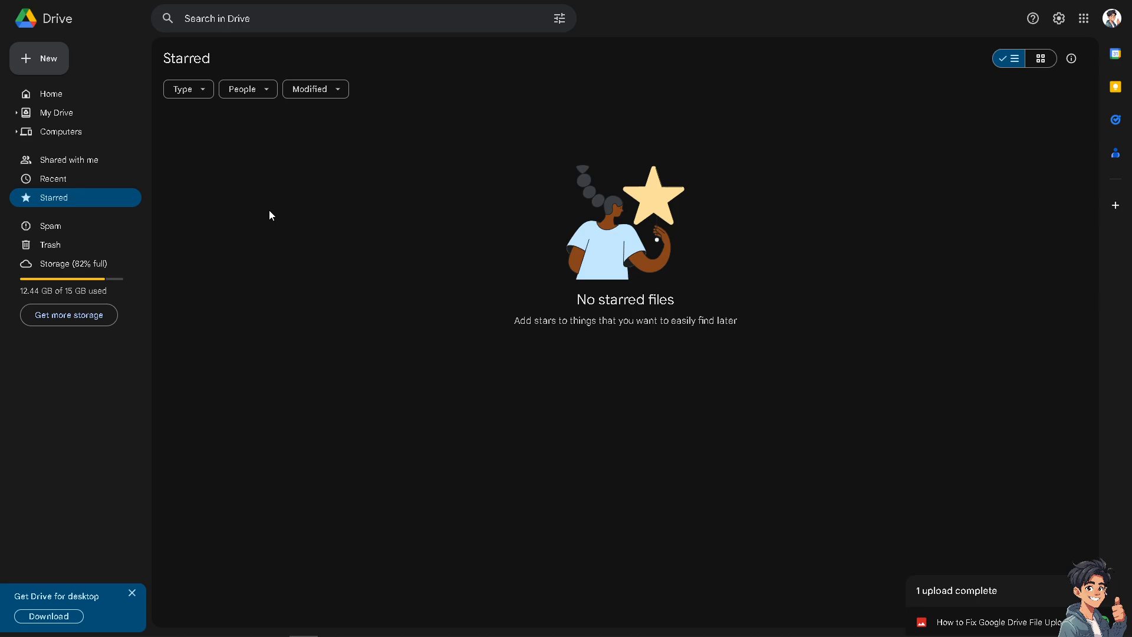
mouse_move(52, 244)
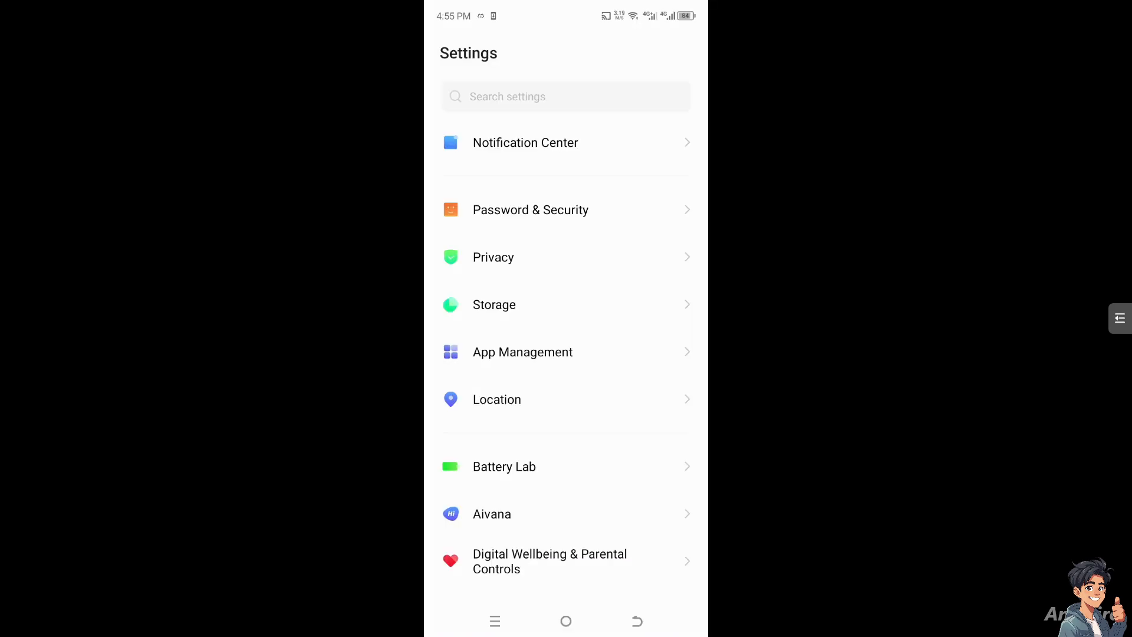
Search the App Management app list for 'goo', then return to Settings.
left_click(522, 351)
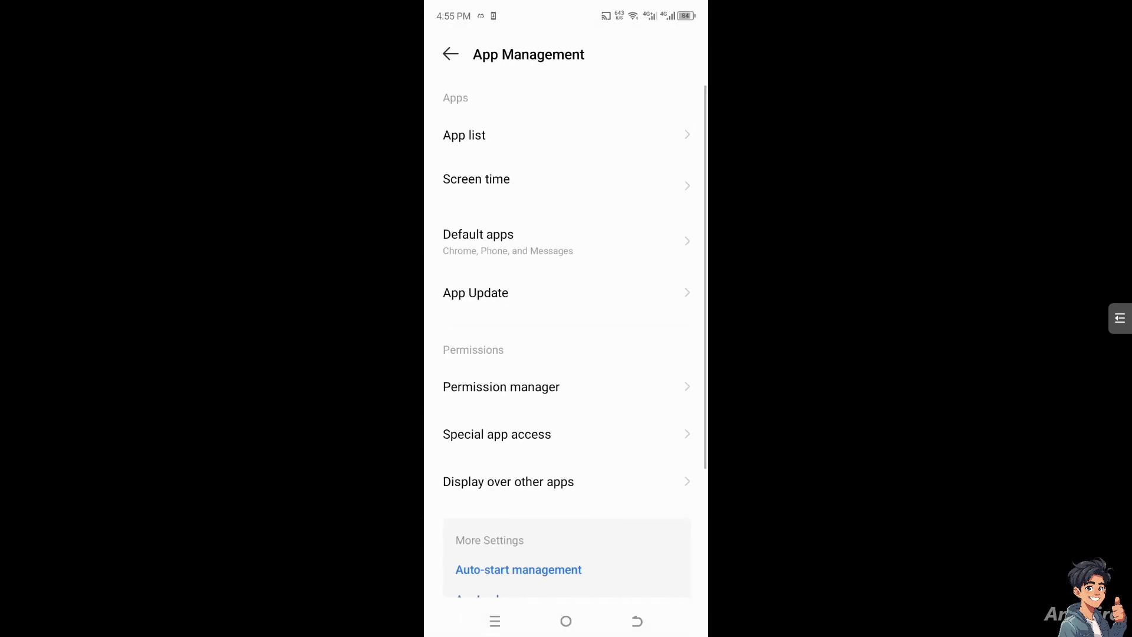
left_click(464, 135)
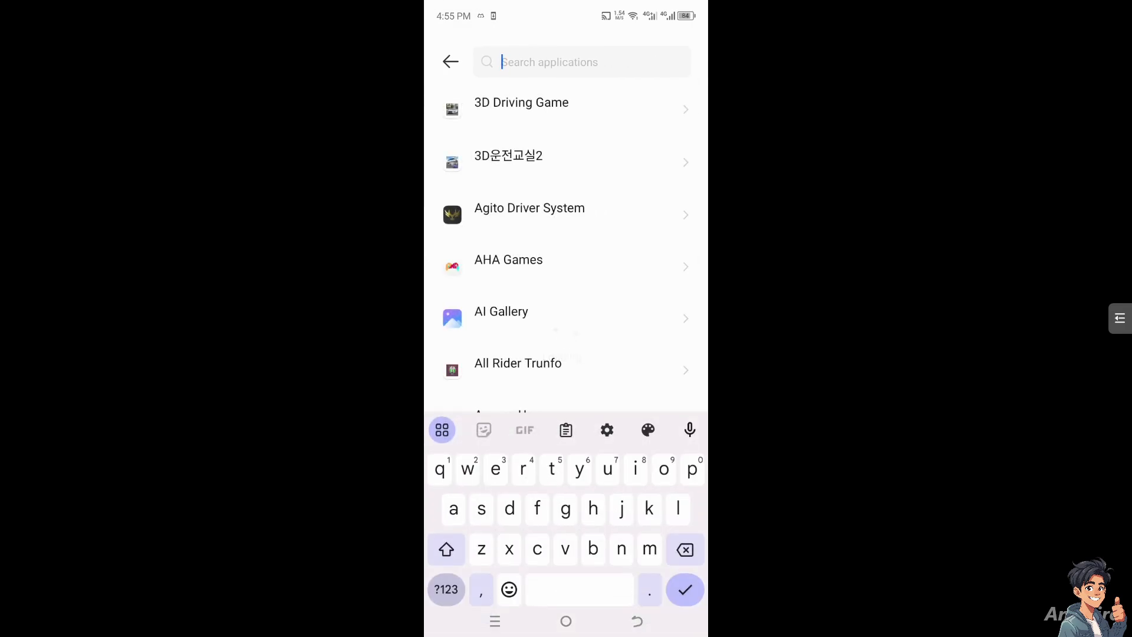
type("goo")
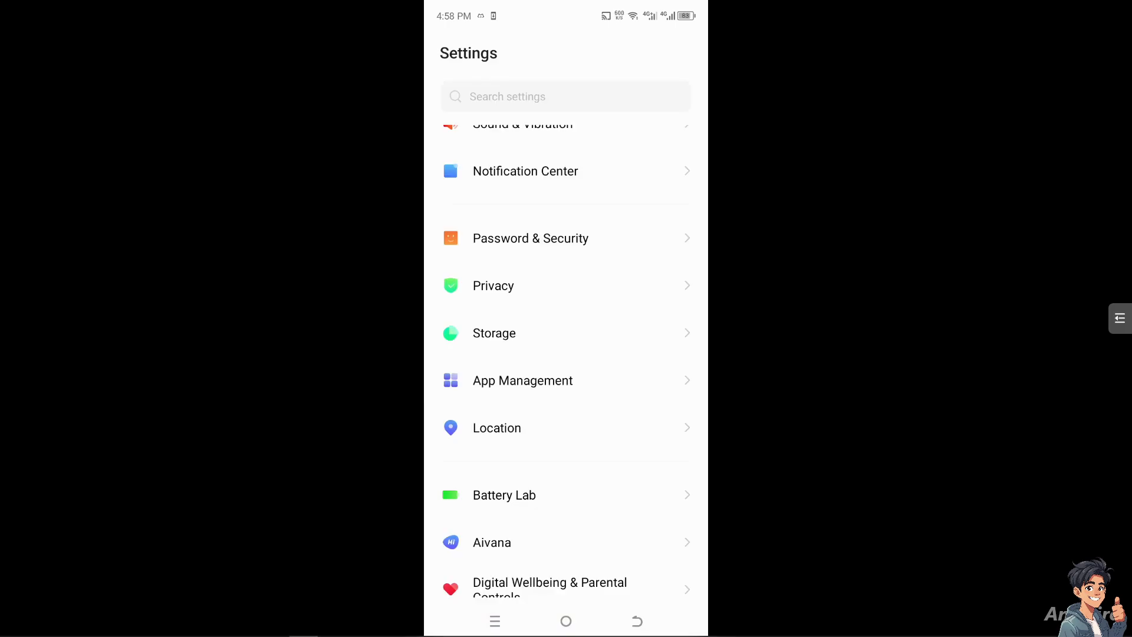
left_click(494, 333)
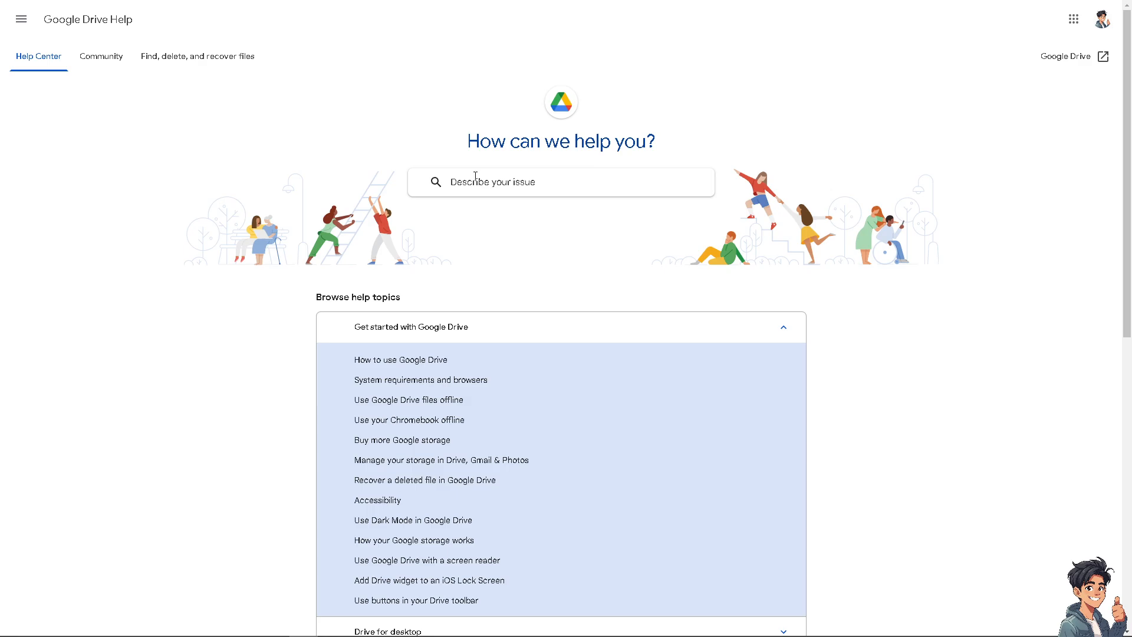
Describe the issue as 'How to Fix Google Drive File Uploading Problem' and open Contact us.
type("How to Fix Google Drive File Uploading Problem")
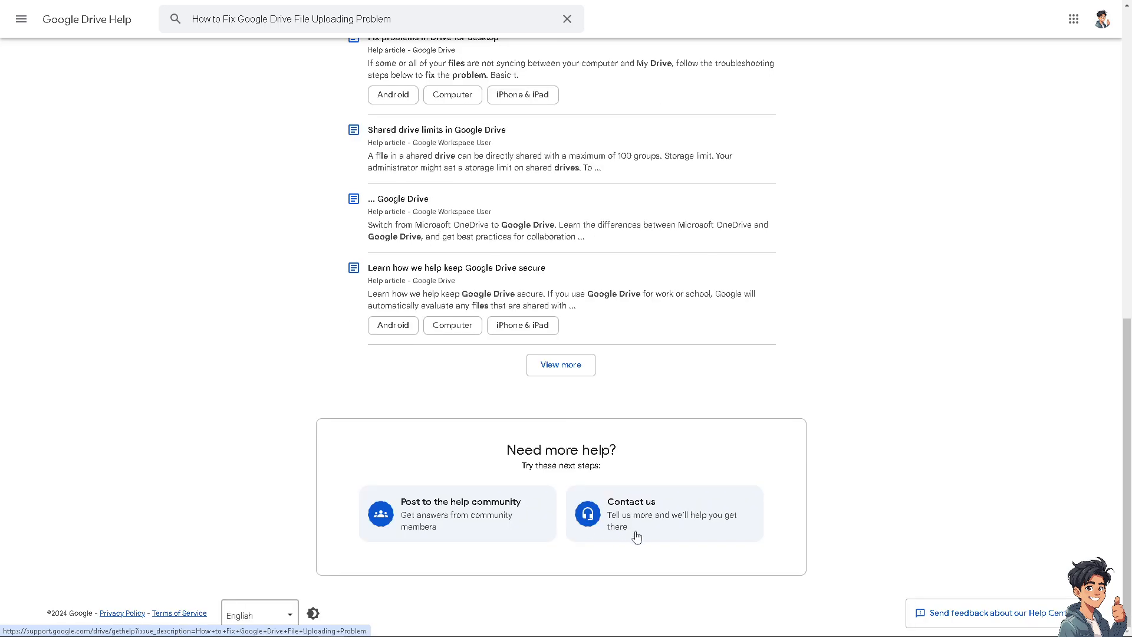
left_click(663, 513)
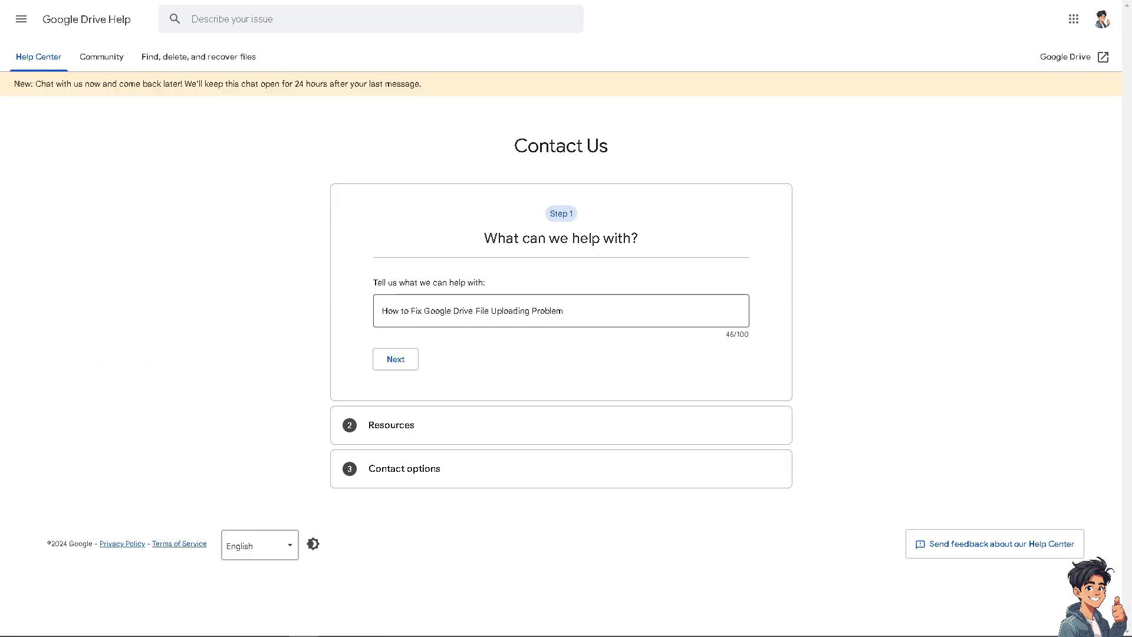